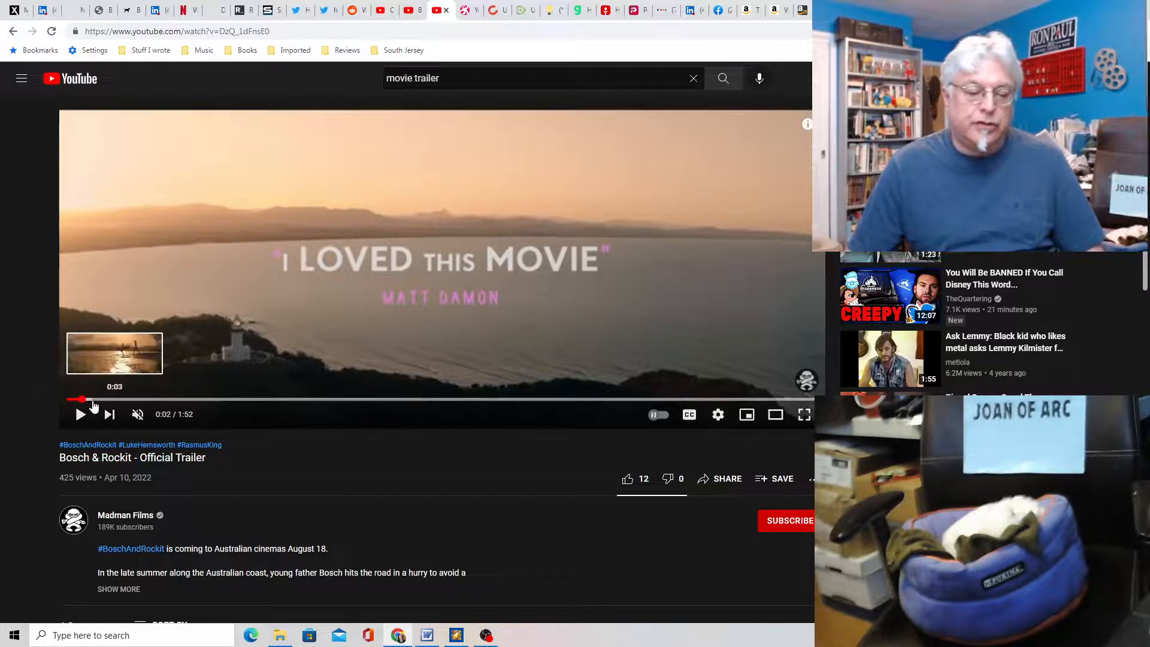
mouse_move(422, 309)
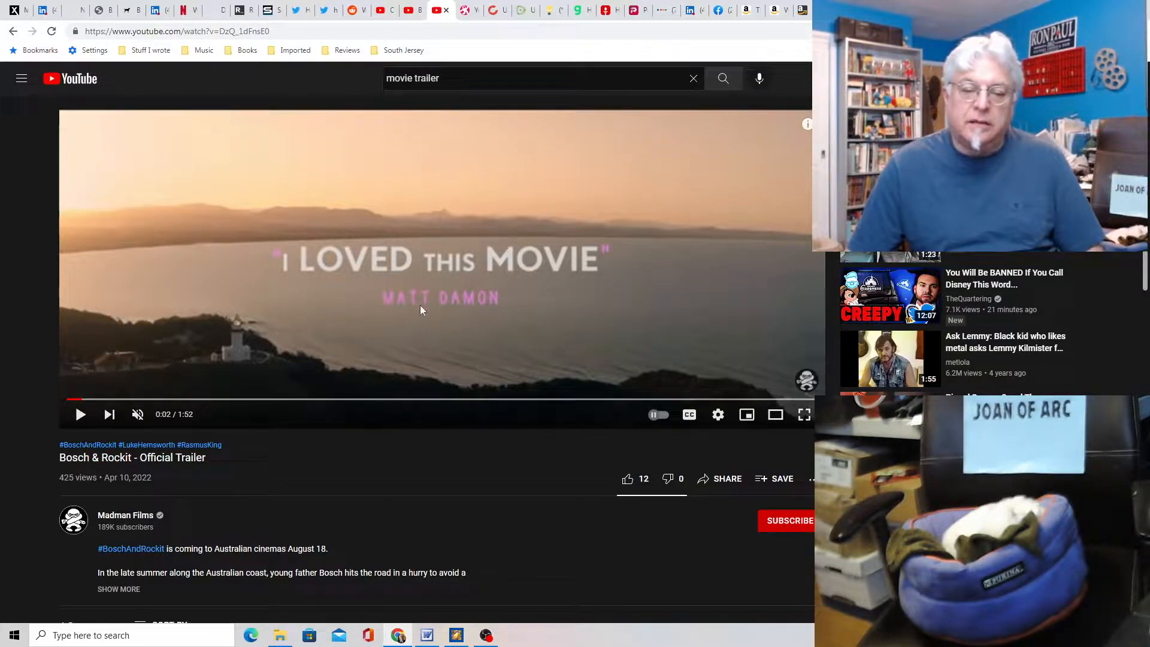
mouse_move(144, 376)
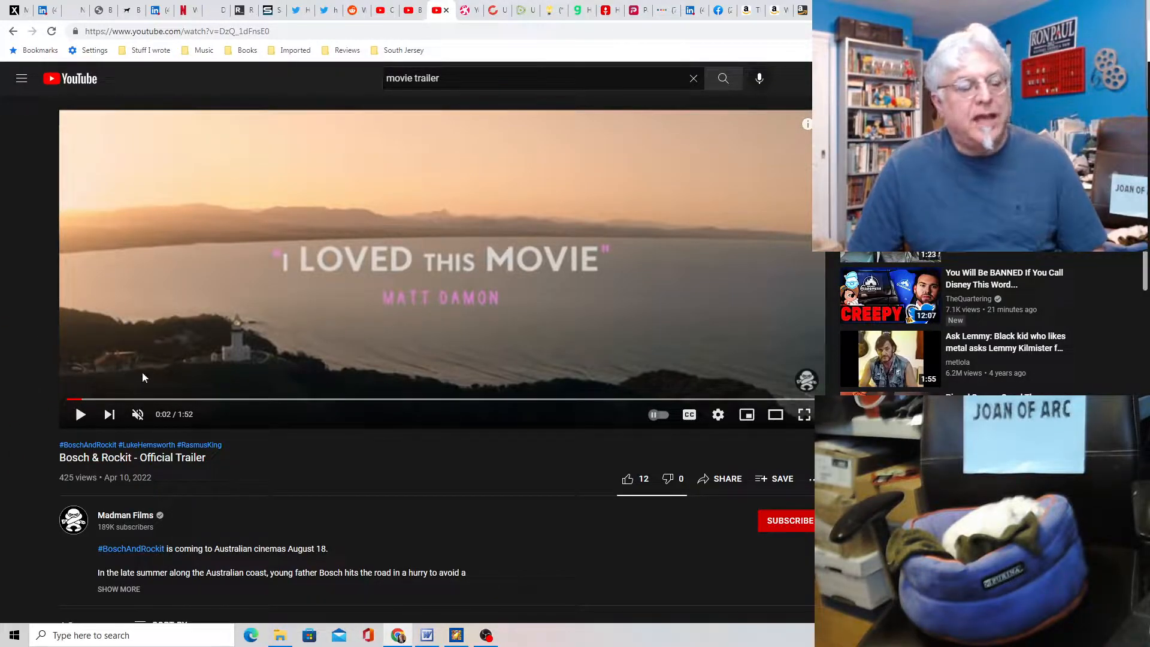
mouse_move(95, 398)
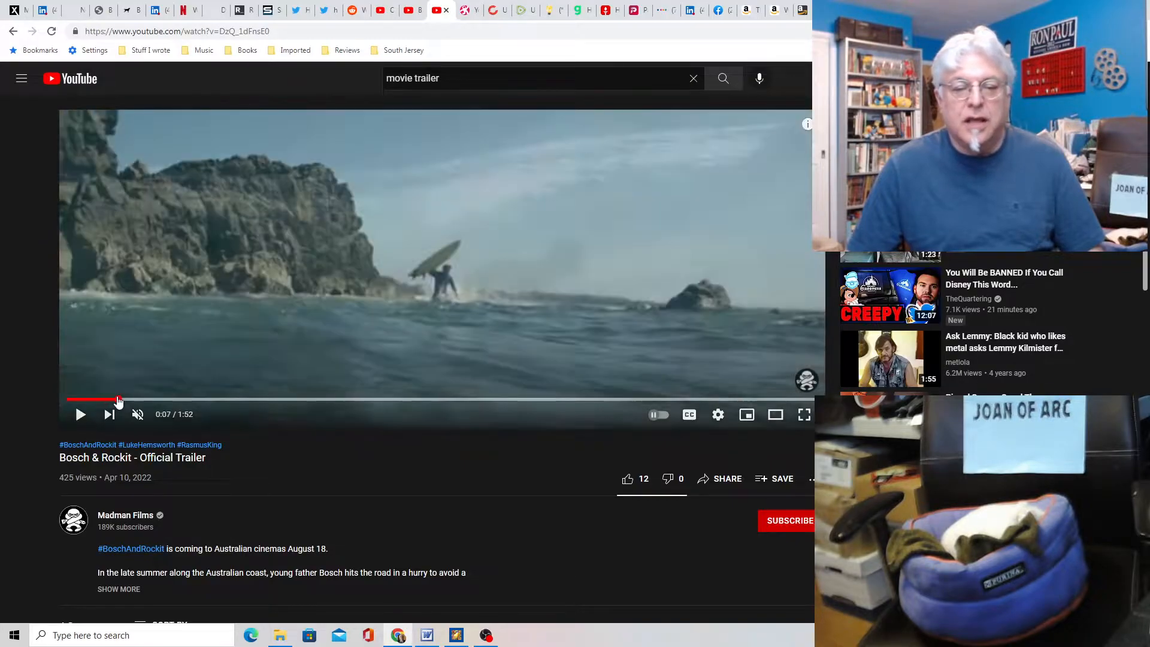
- Scrub the muted trailer forward through the progress bar to about 1:10
click(142, 400)
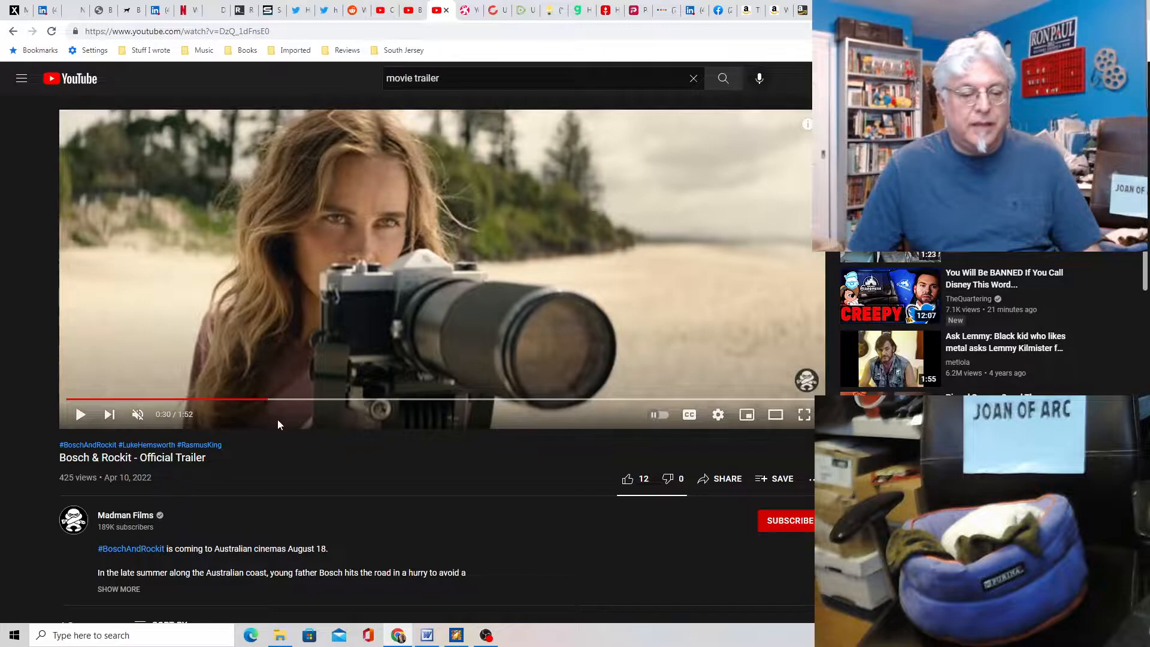
mouse_move(366, 254)
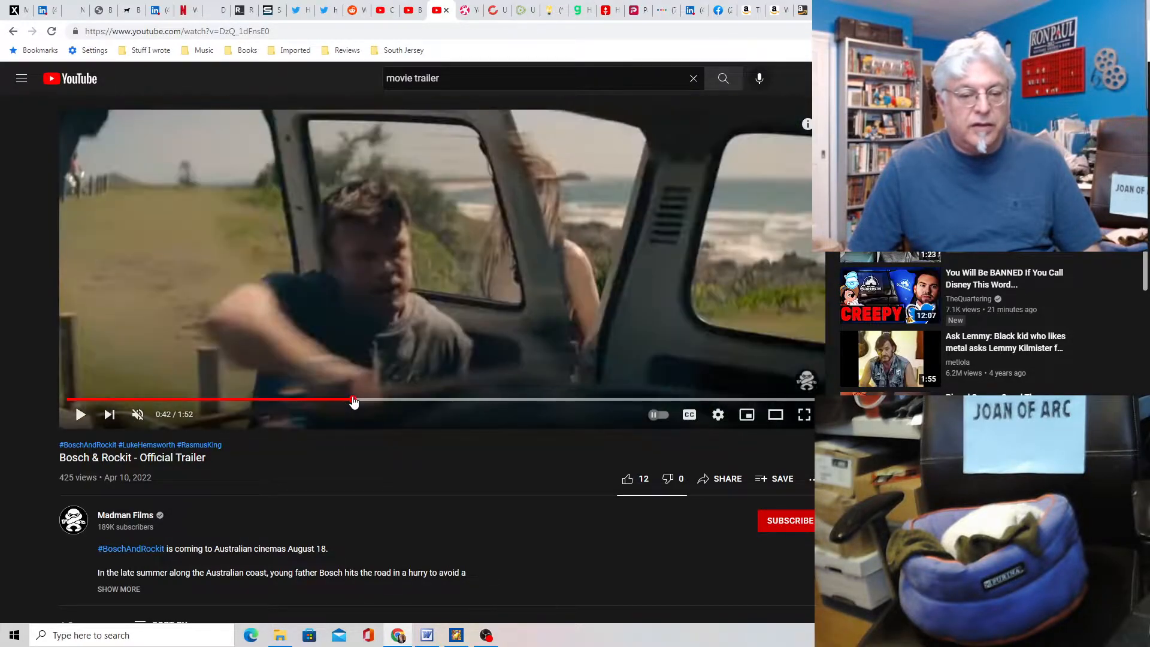
mouse_move(345, 456)
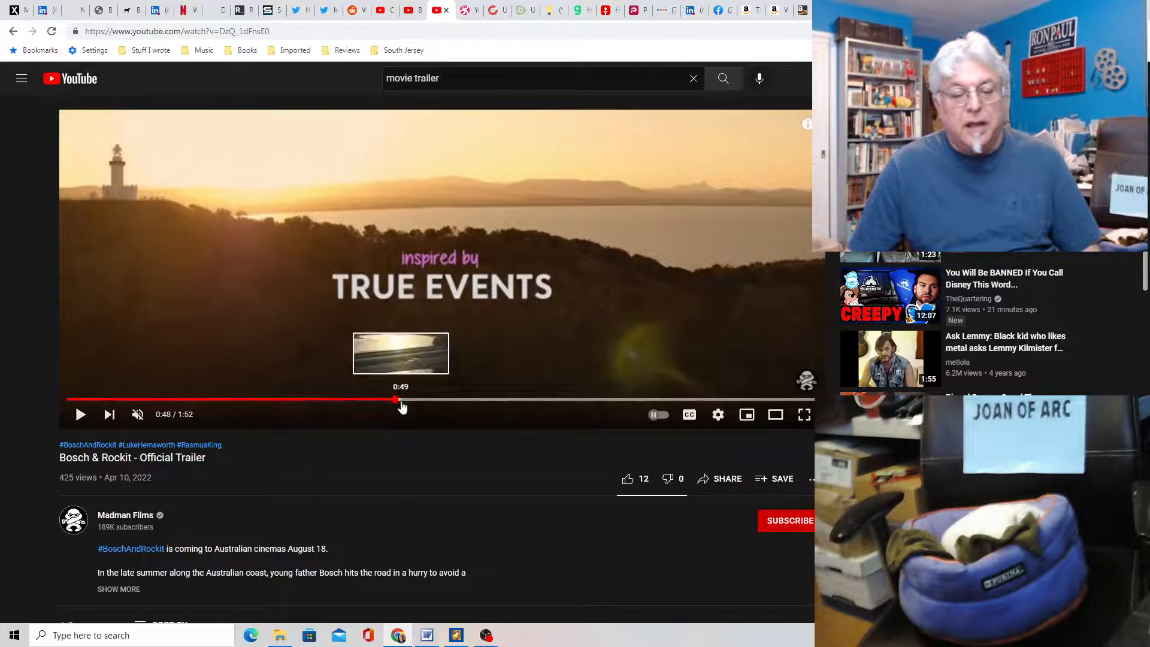
click(417, 400)
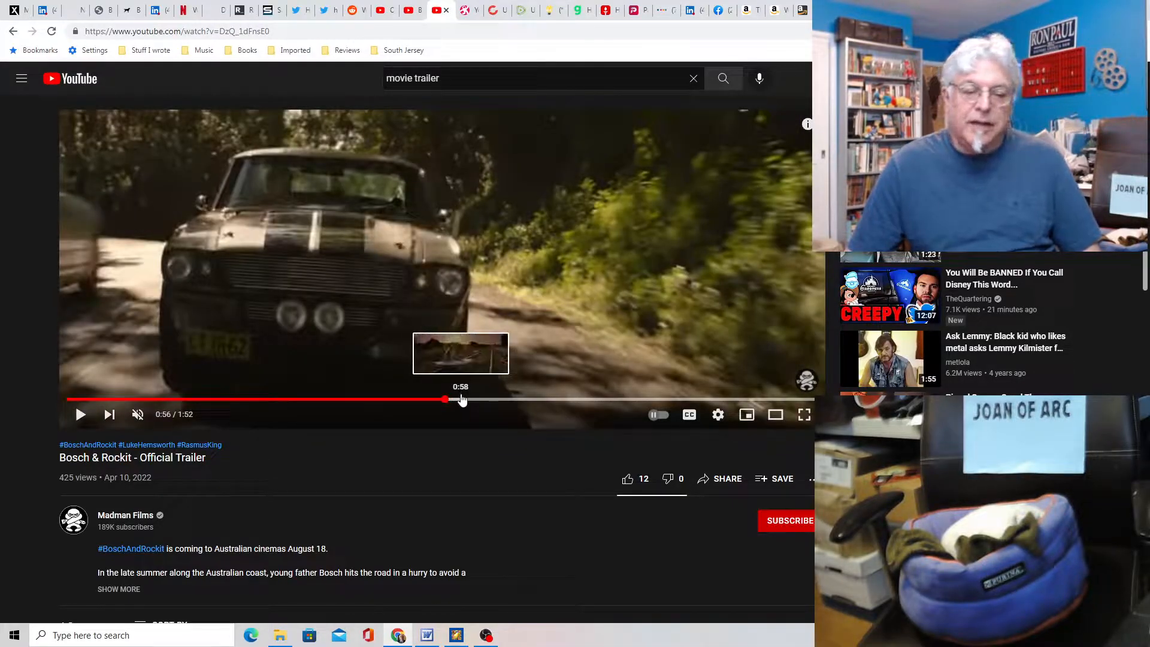
drag(446, 399, 473, 402)
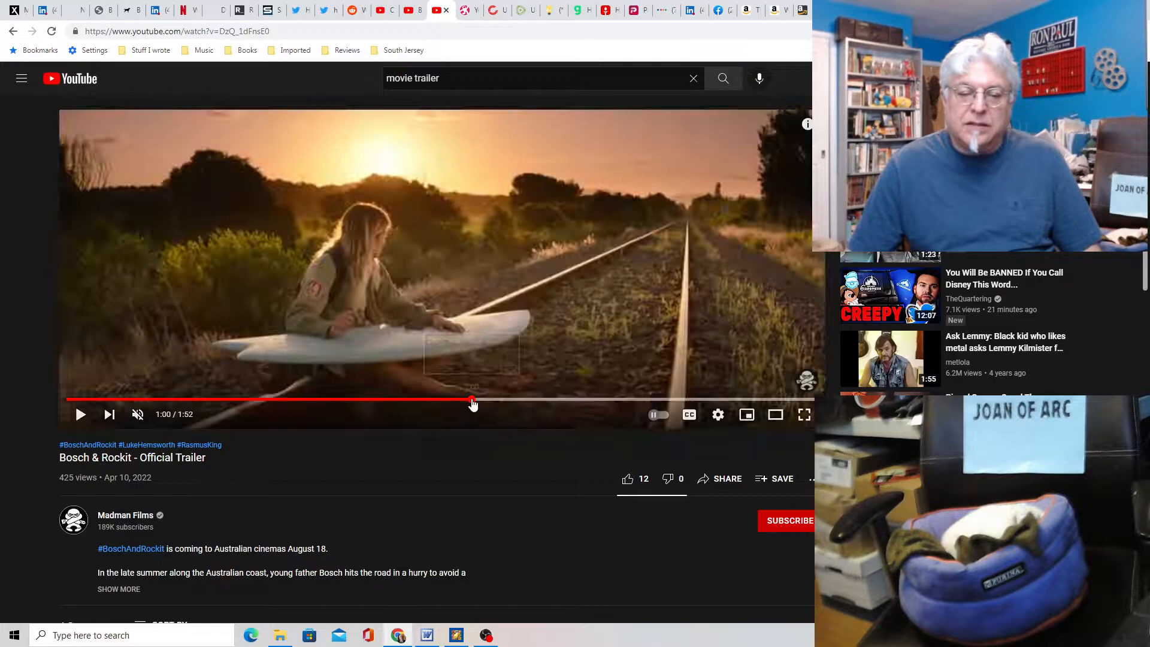
mouse_move(484, 401)
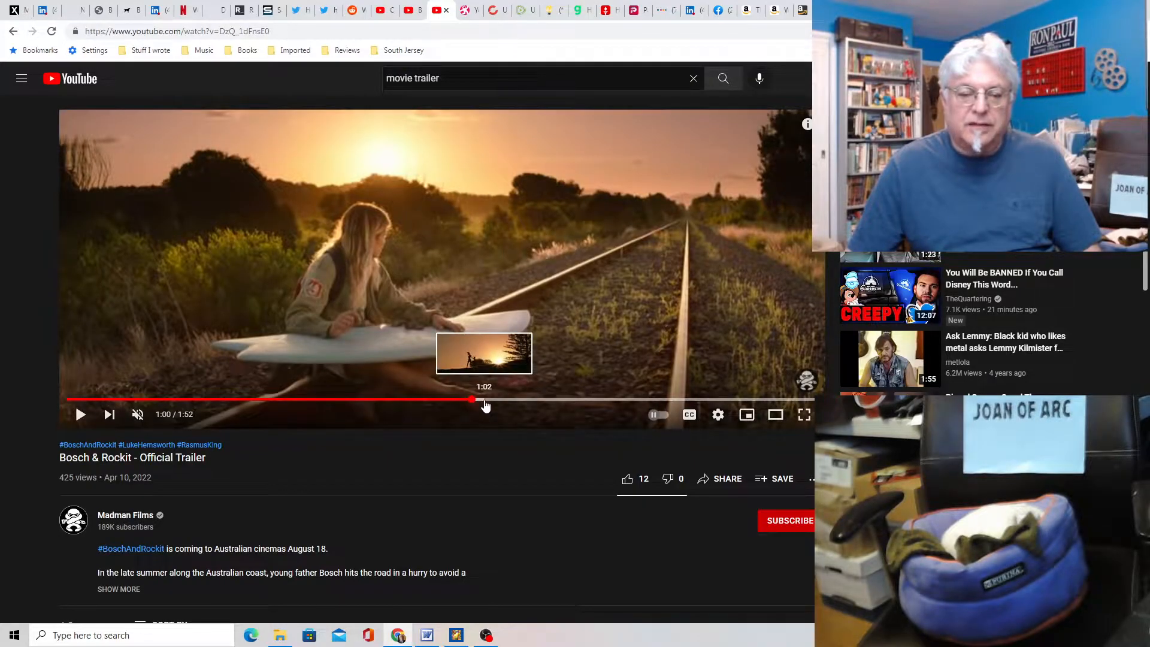
click(499, 399)
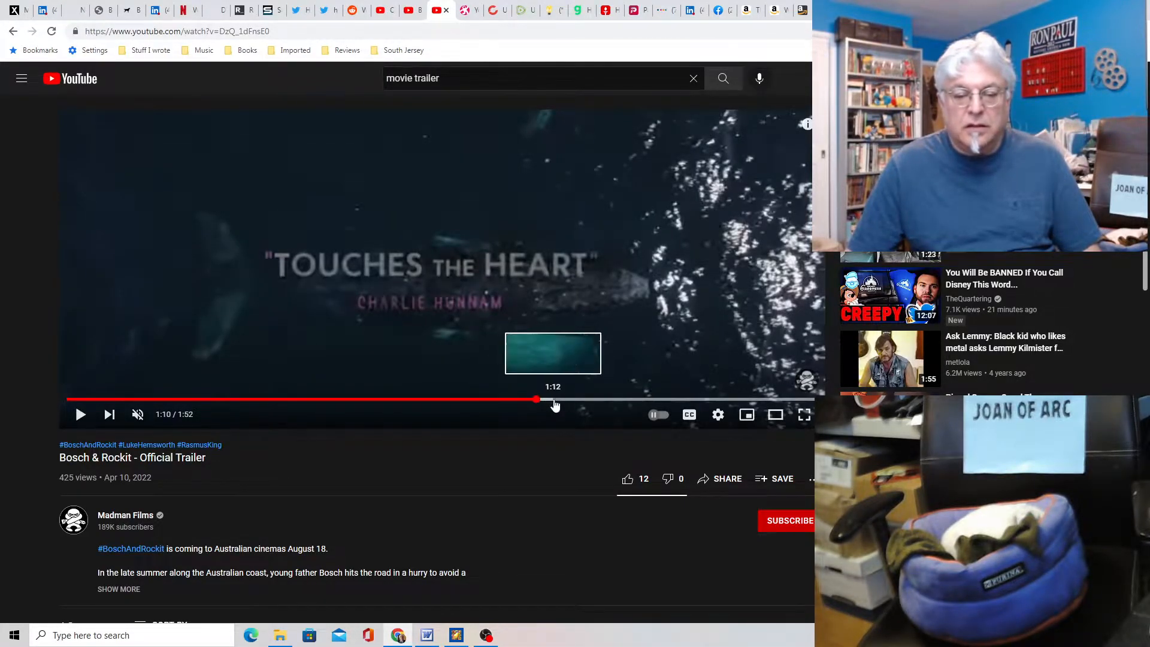
mouse_move(381, 366)
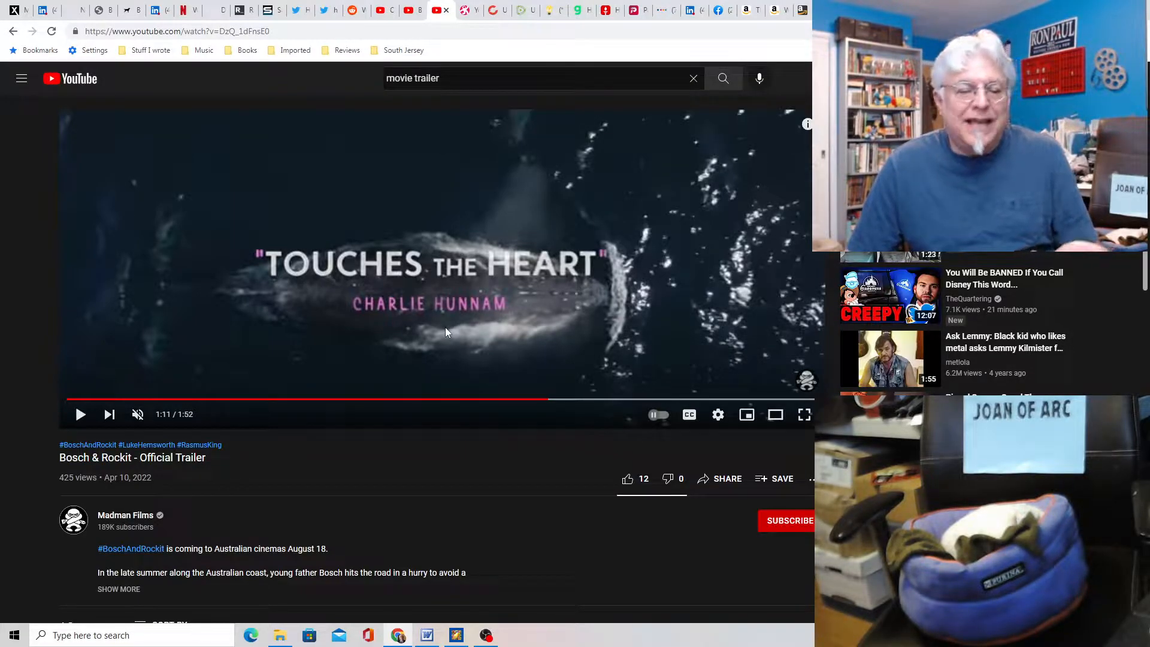
mouse_move(565, 401)
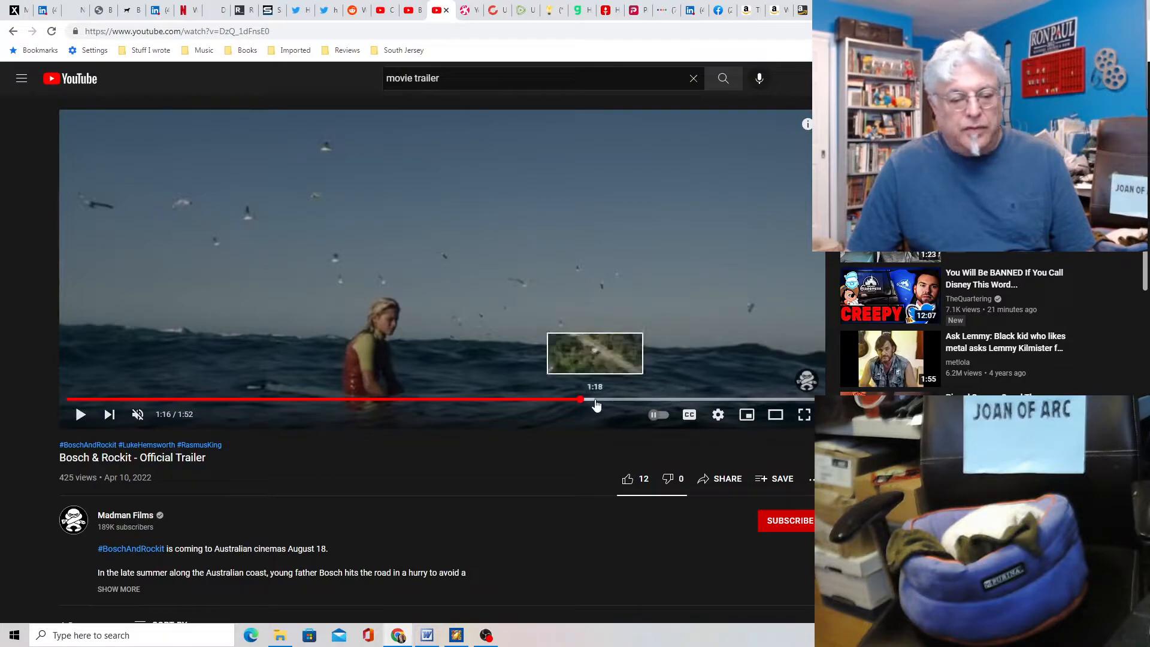
- Scroll down and expand the description with its plot, cast and Madman Films links
scroll(down, 3)
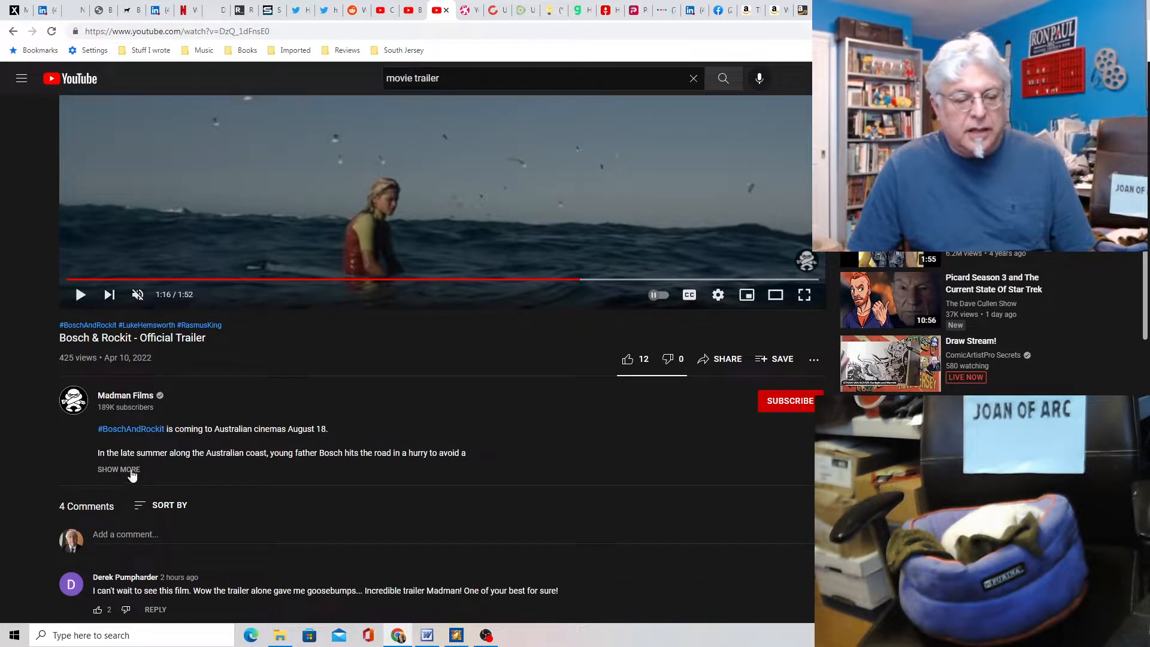
click(118, 470)
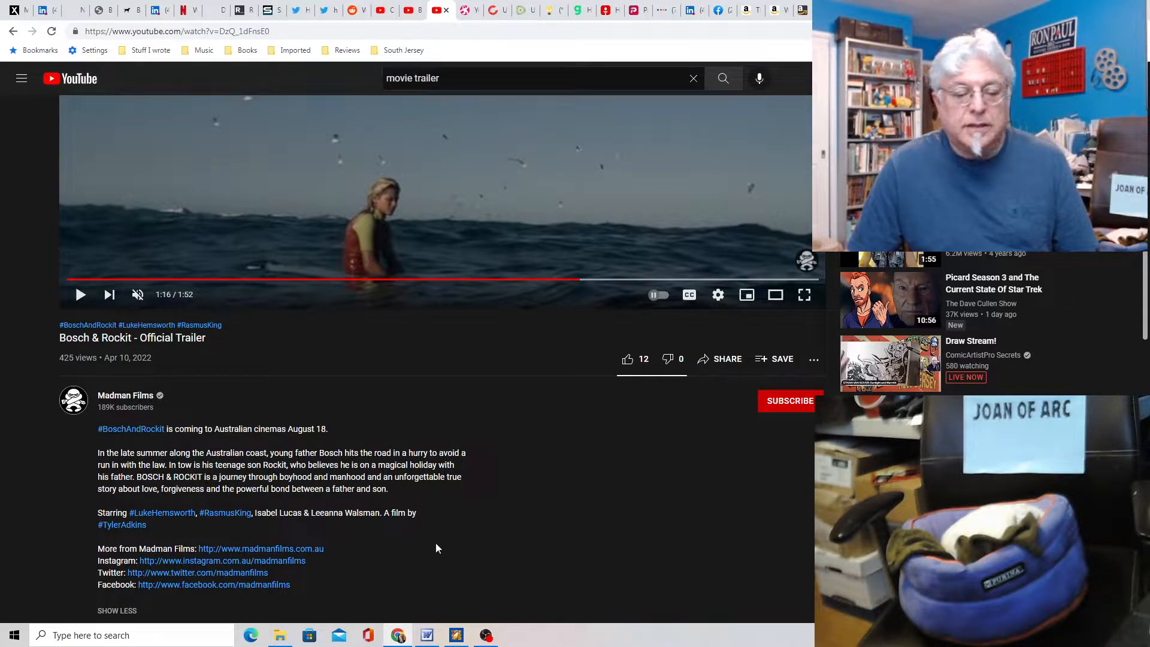
mouse_move(432, 548)
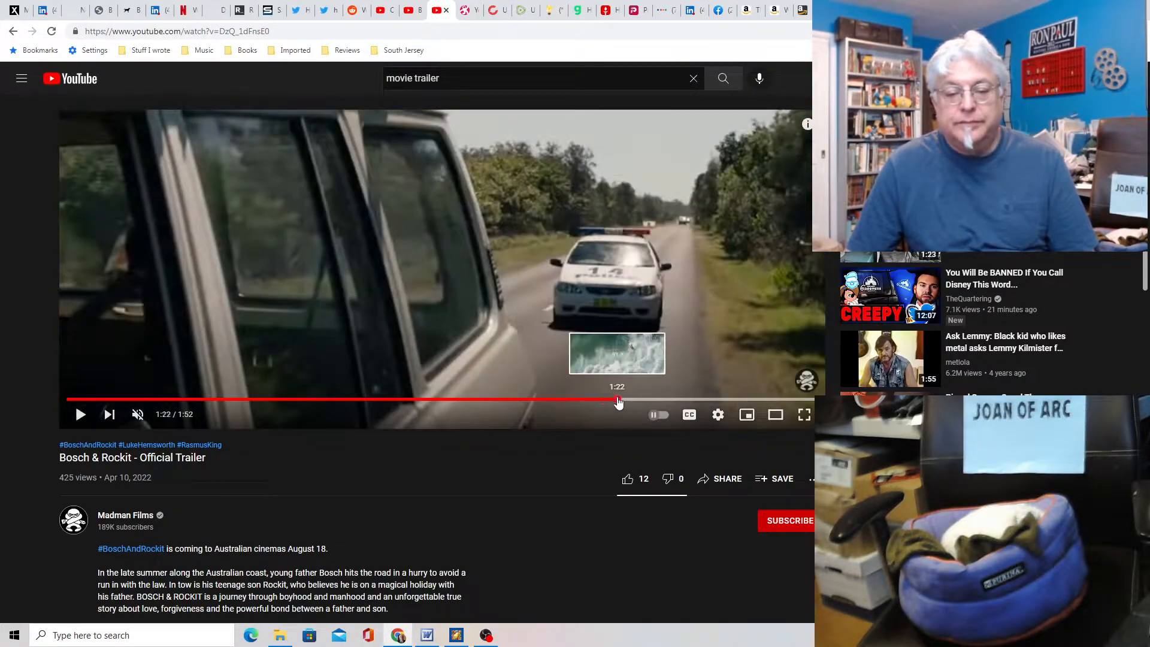
- Jump the trailer ahead past 1:22 toward its title card, then scroll down
click(628, 399)
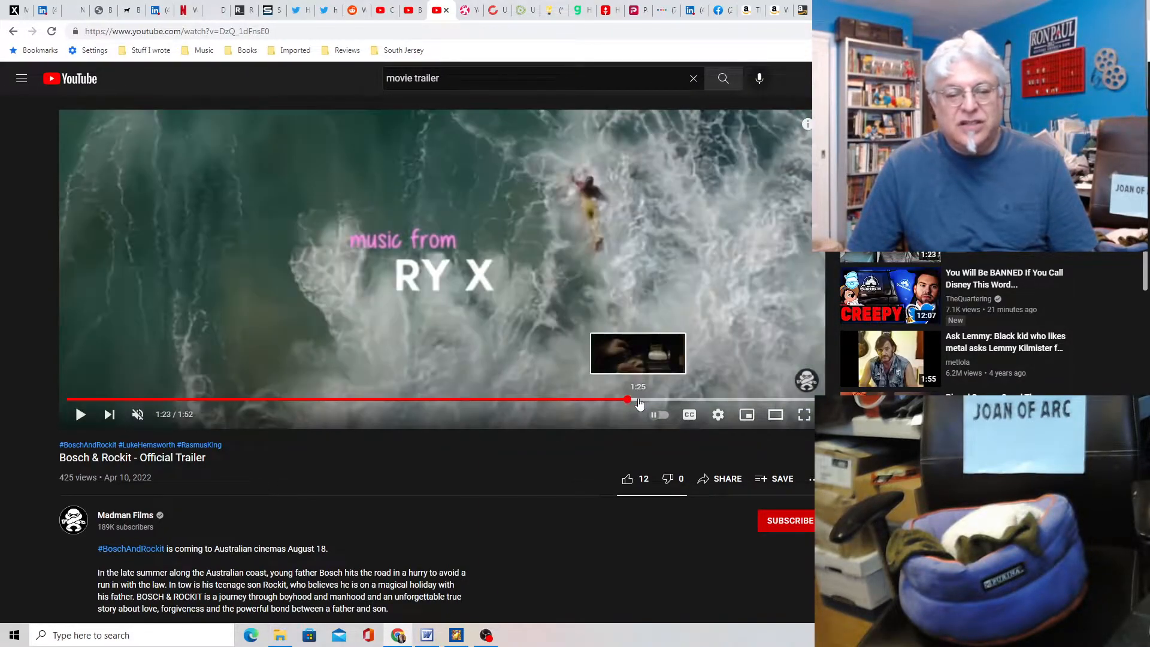
click(628, 399)
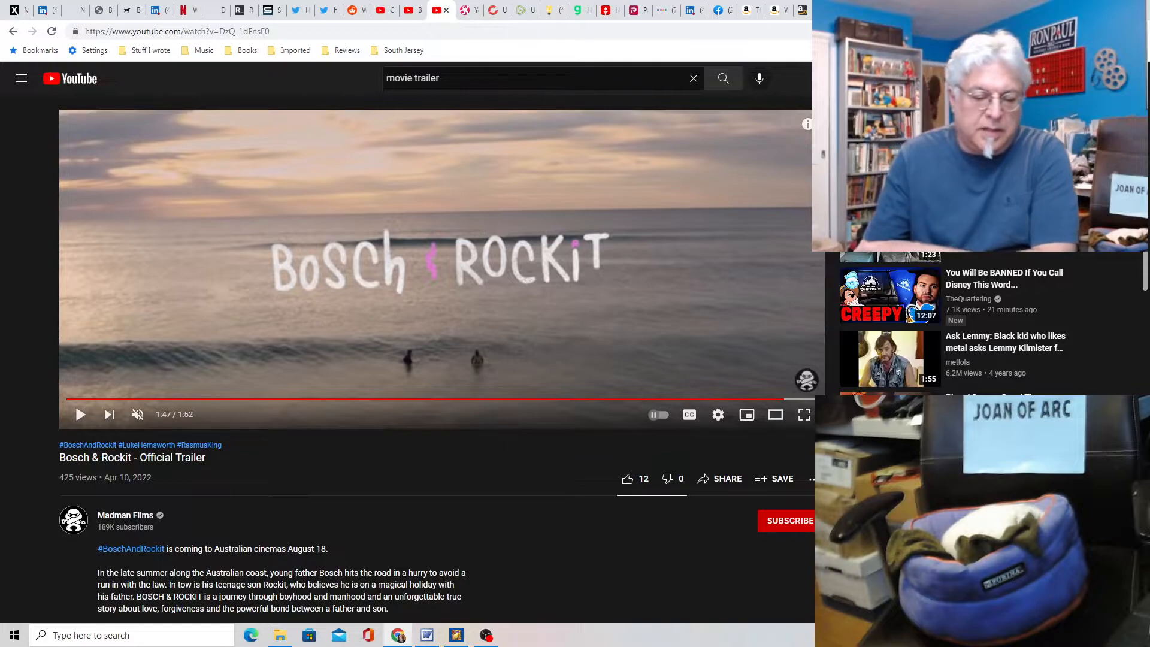
scroll(down, 3)
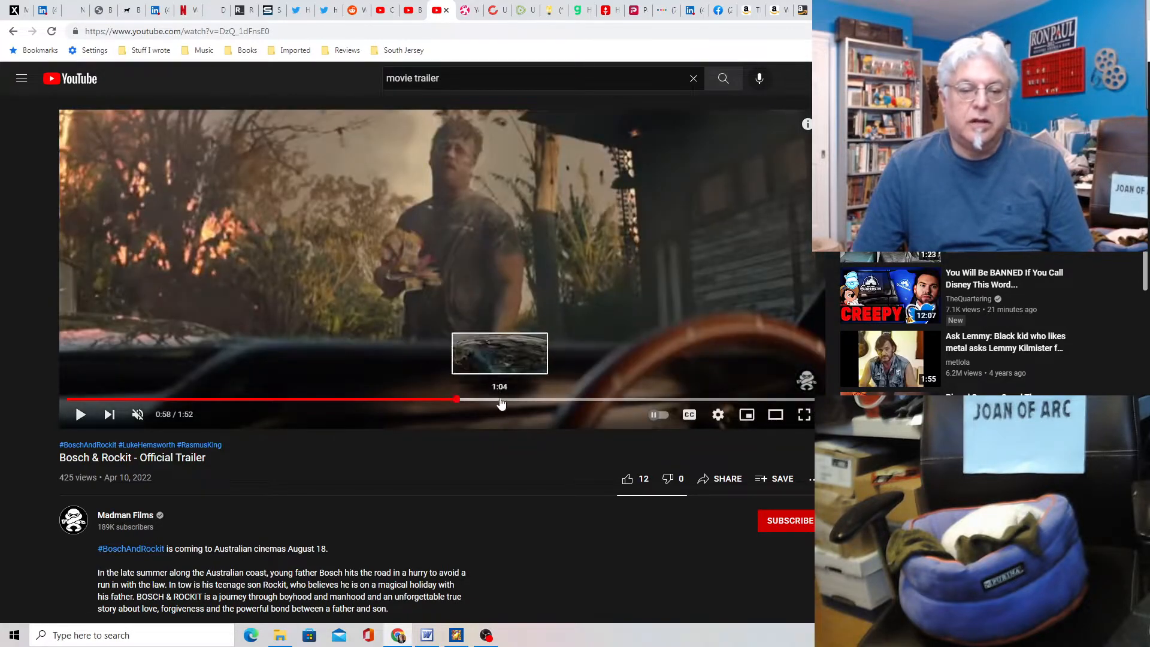
mouse_move(477, 405)
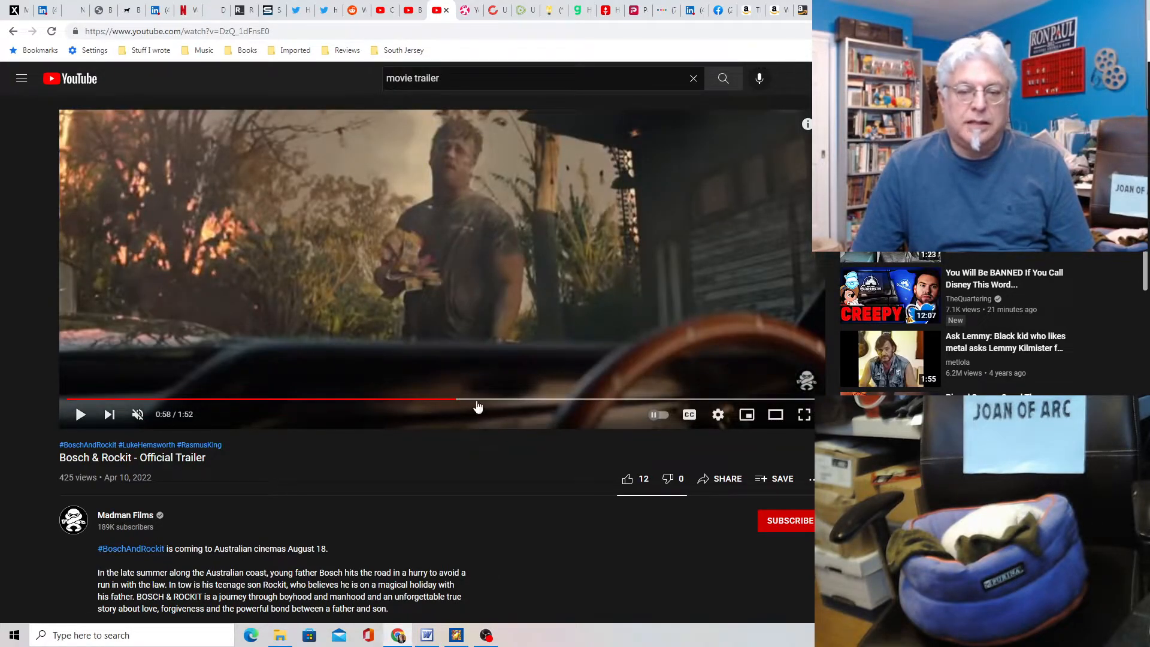
- Scrub back and forth along the progress bar, settling at 1:28 of 1:52
click(484, 399)
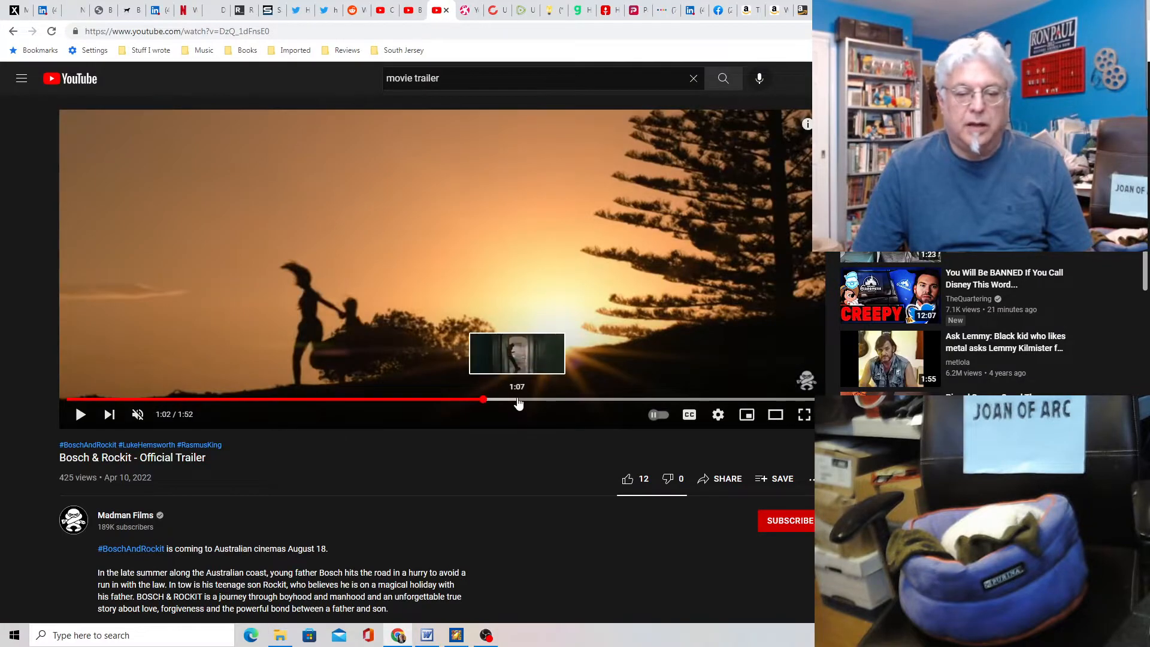
click(543, 399)
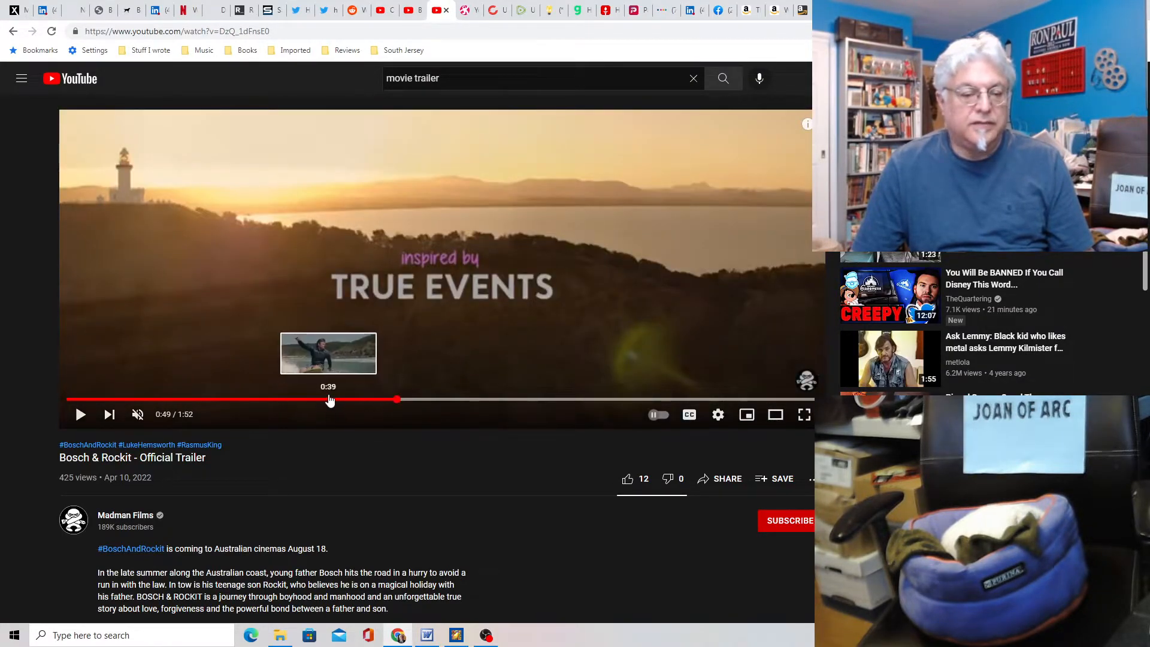
drag(399, 399, 336, 400)
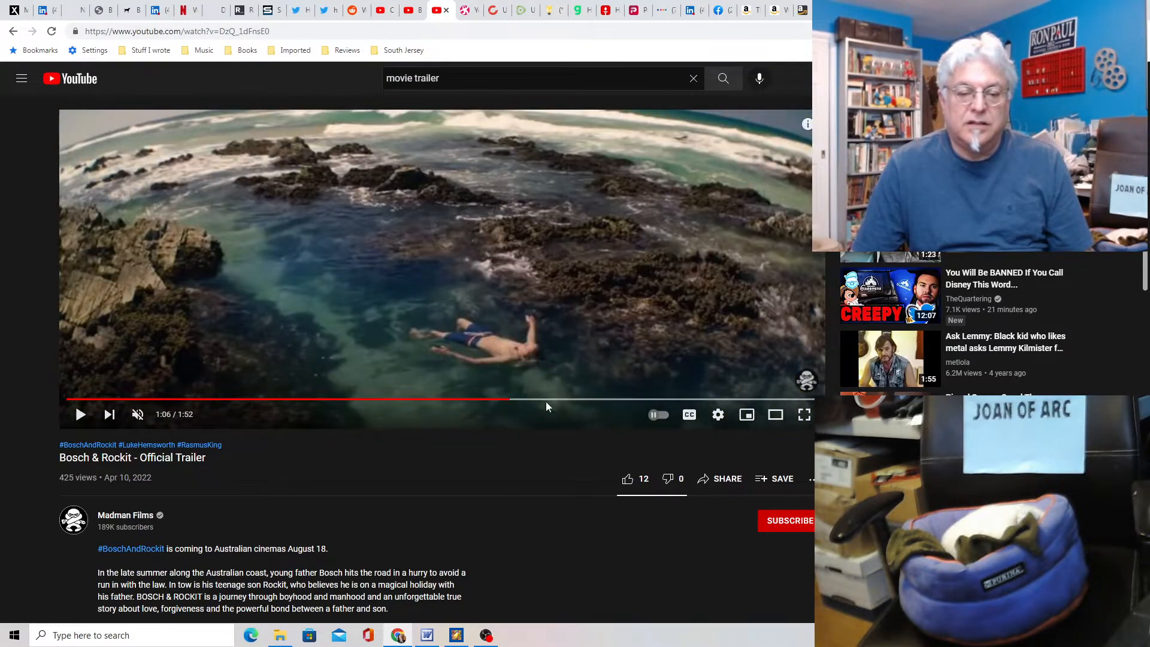
click(583, 399)
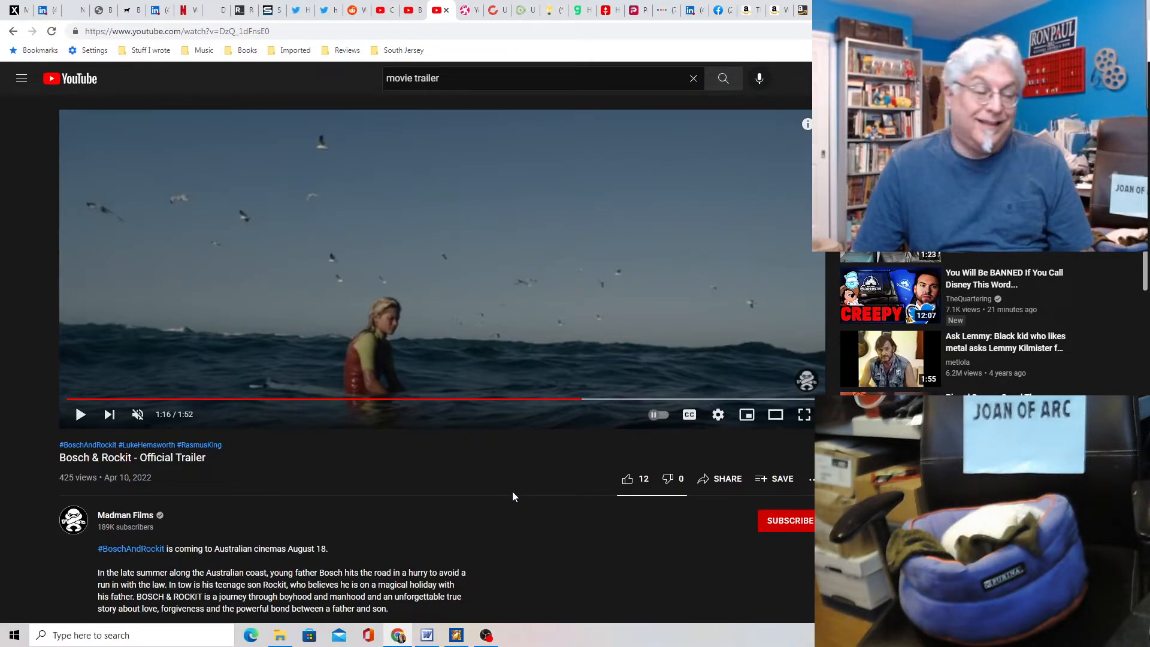
mouse_move(572, 400)
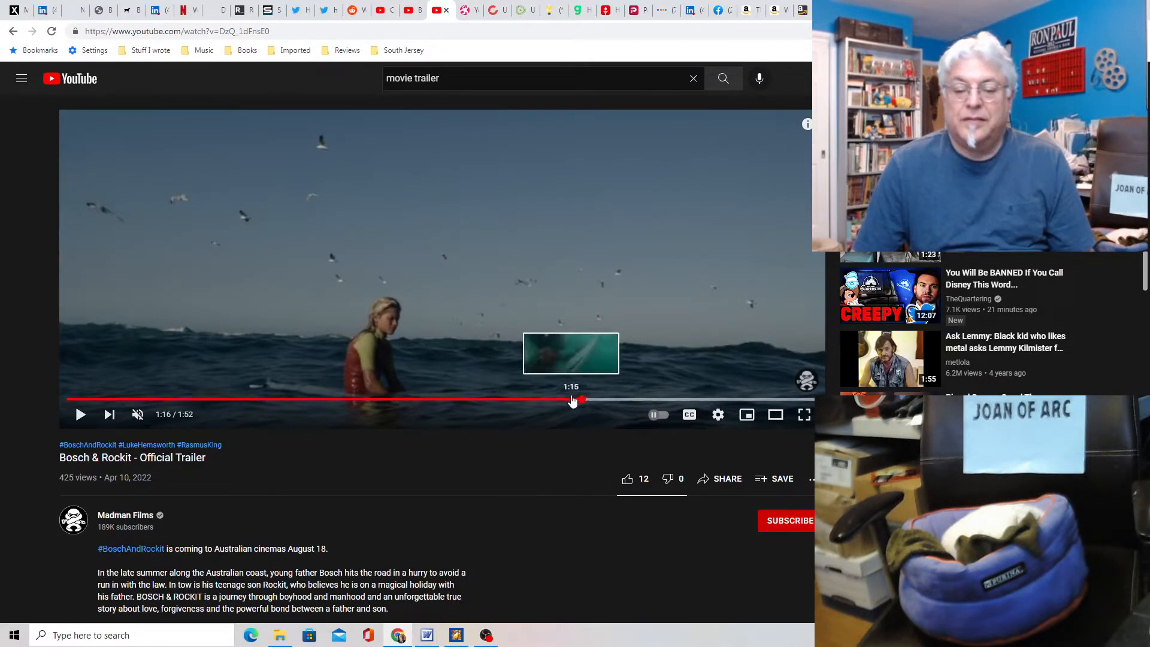
drag(573, 400, 621, 400)
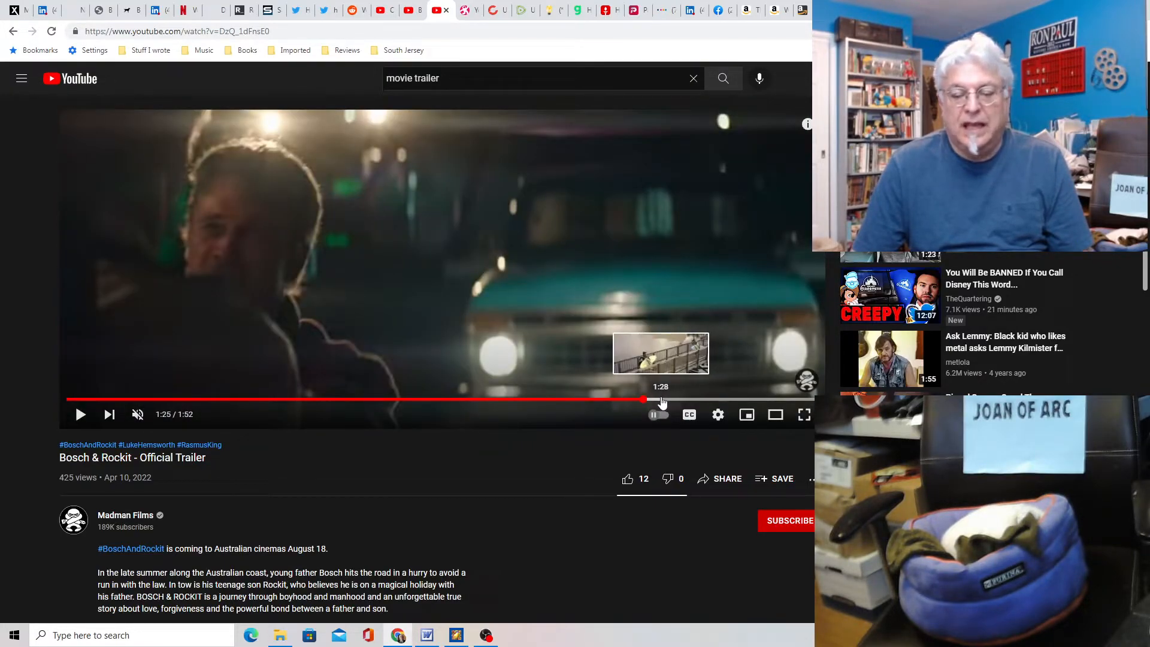
click(664, 400)
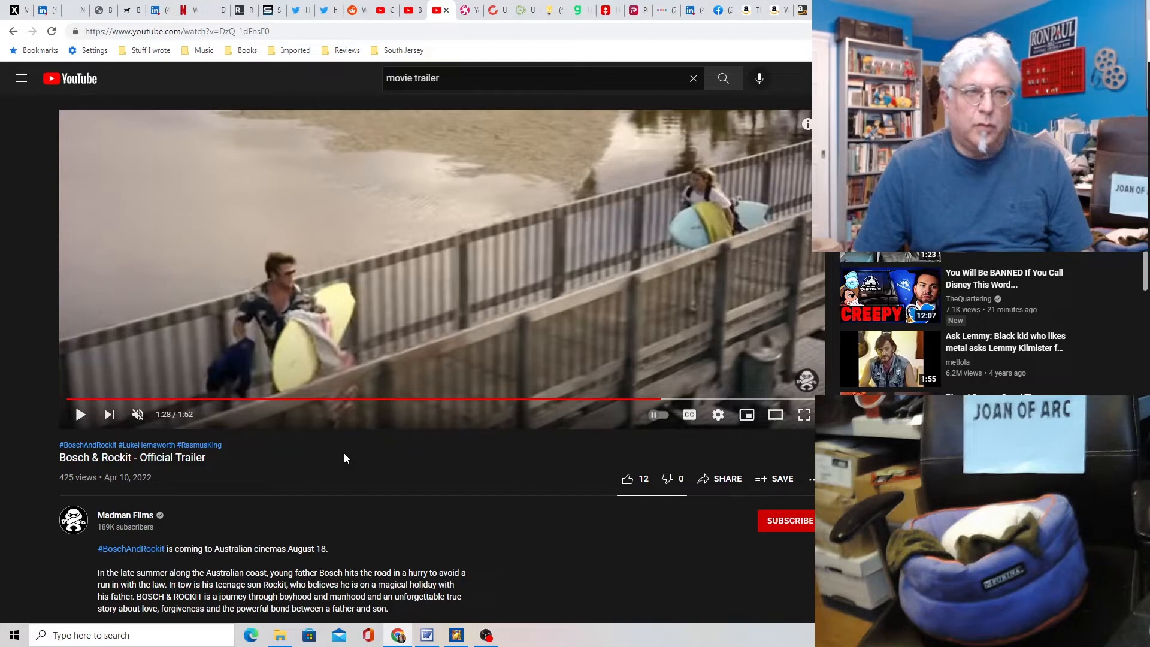
mouse_move(688, 415)
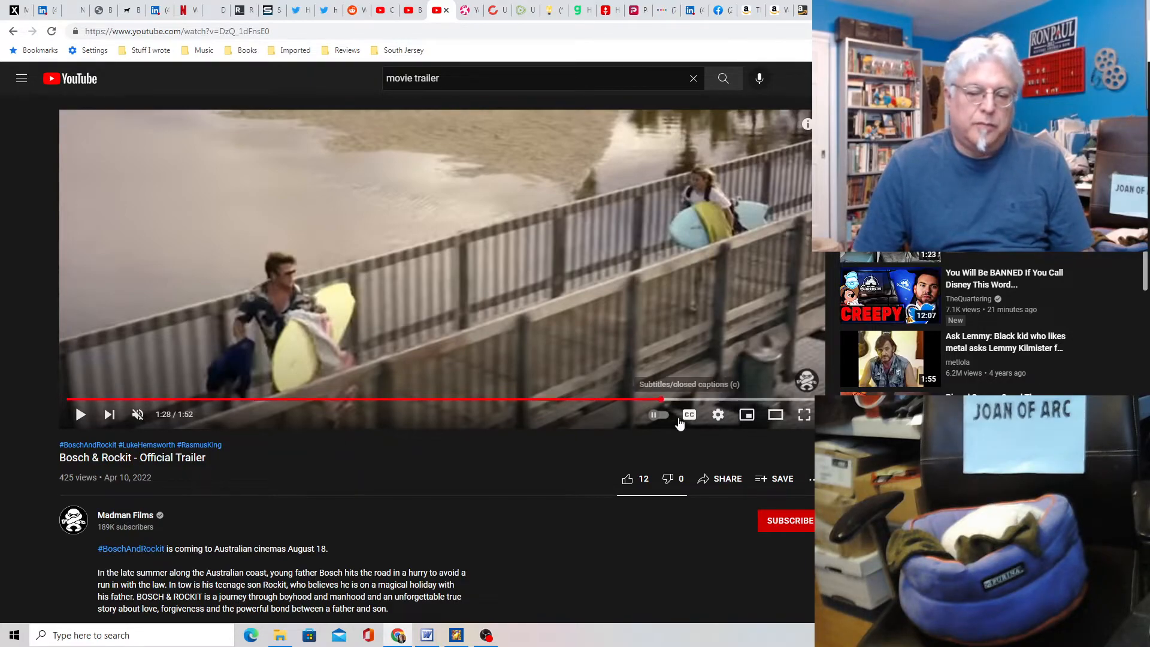
mouse_move(669, 399)
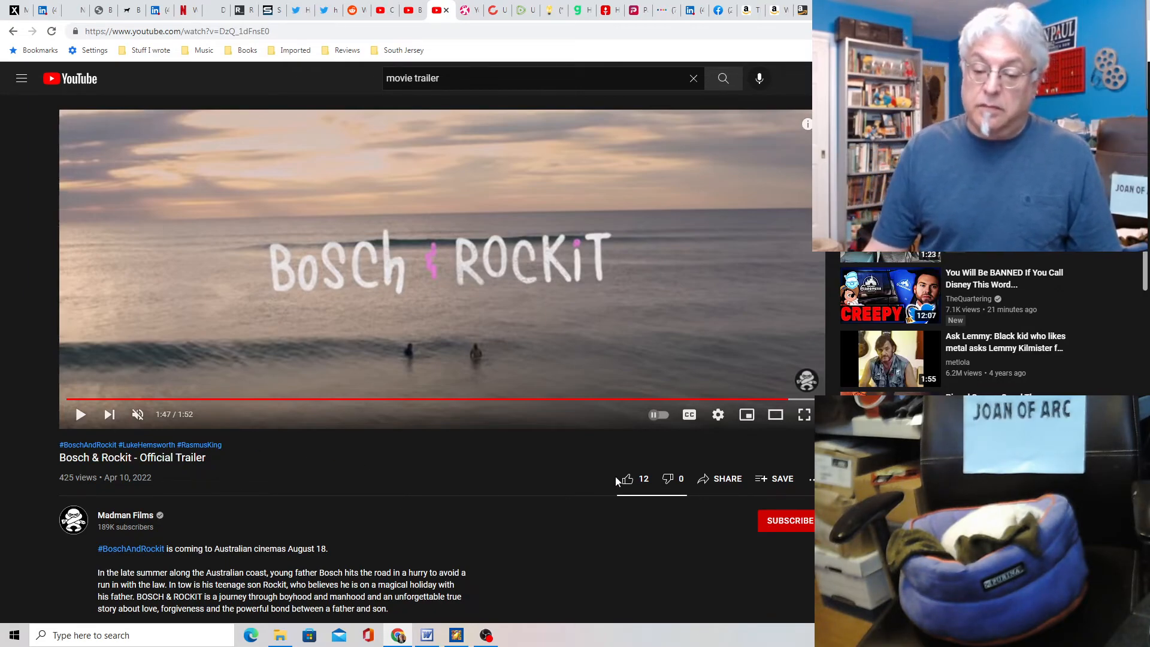
- Like the trailer at its 1:47 title card, bringing the like count to 13
click(626, 478)
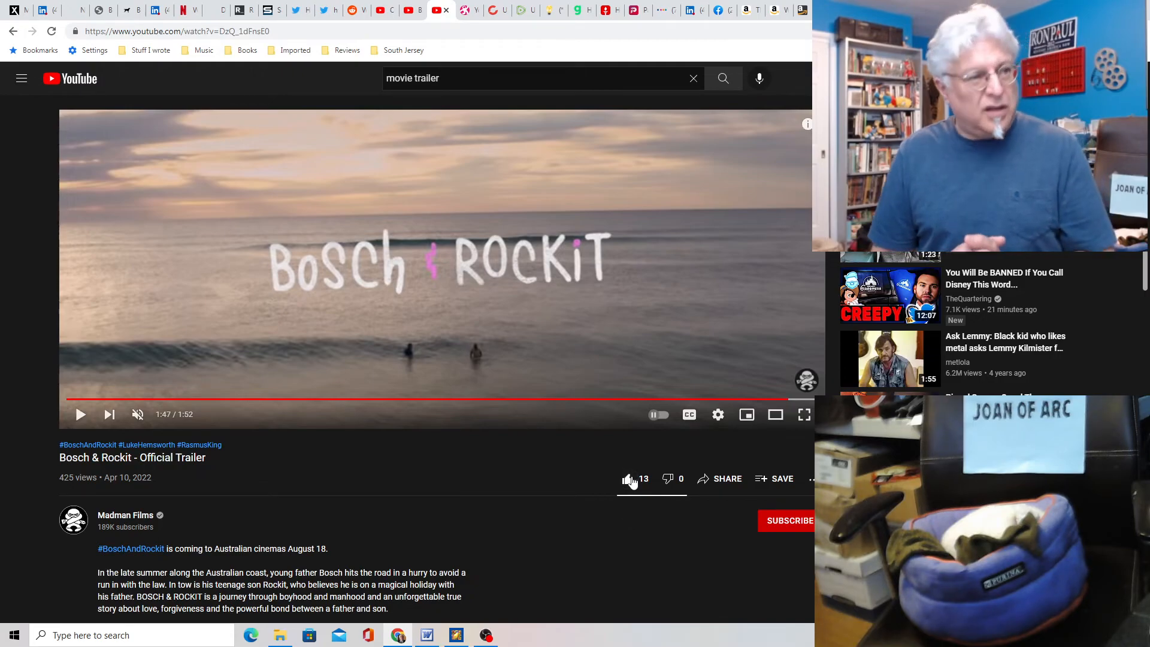